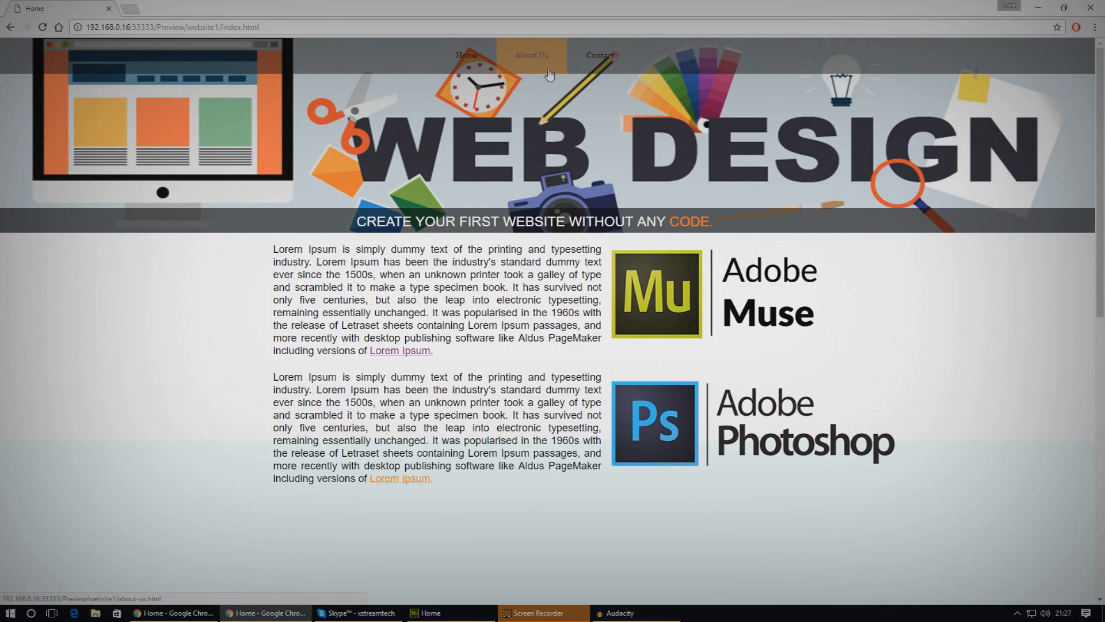
{"action": "mouse_move", "coordinate": [600, 55]}
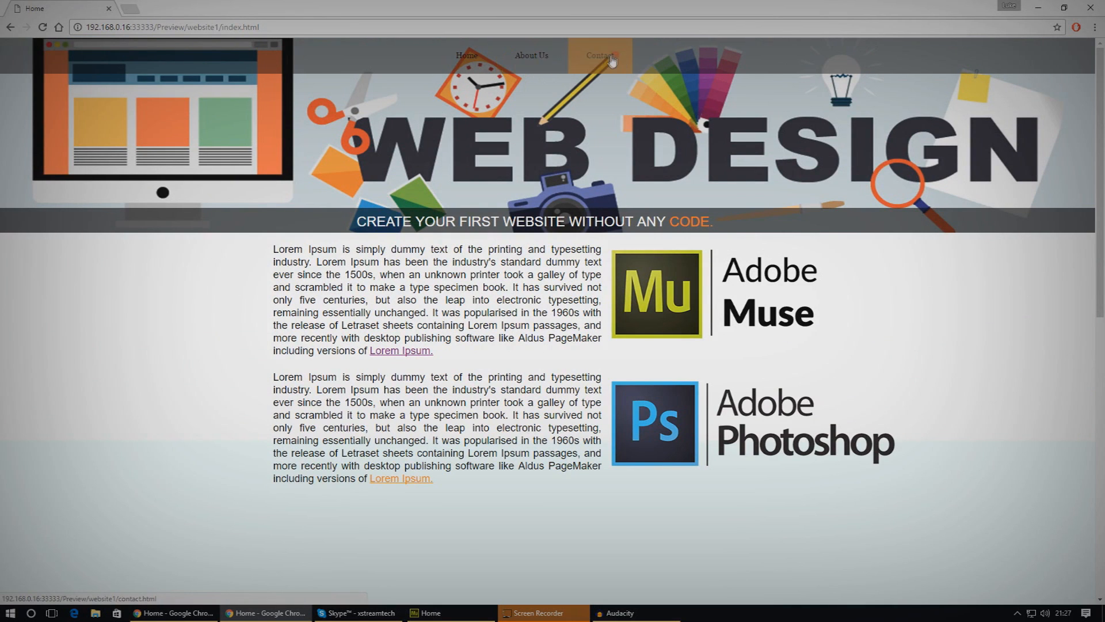
{"action": "mouse_move", "coordinate": [532, 110]}
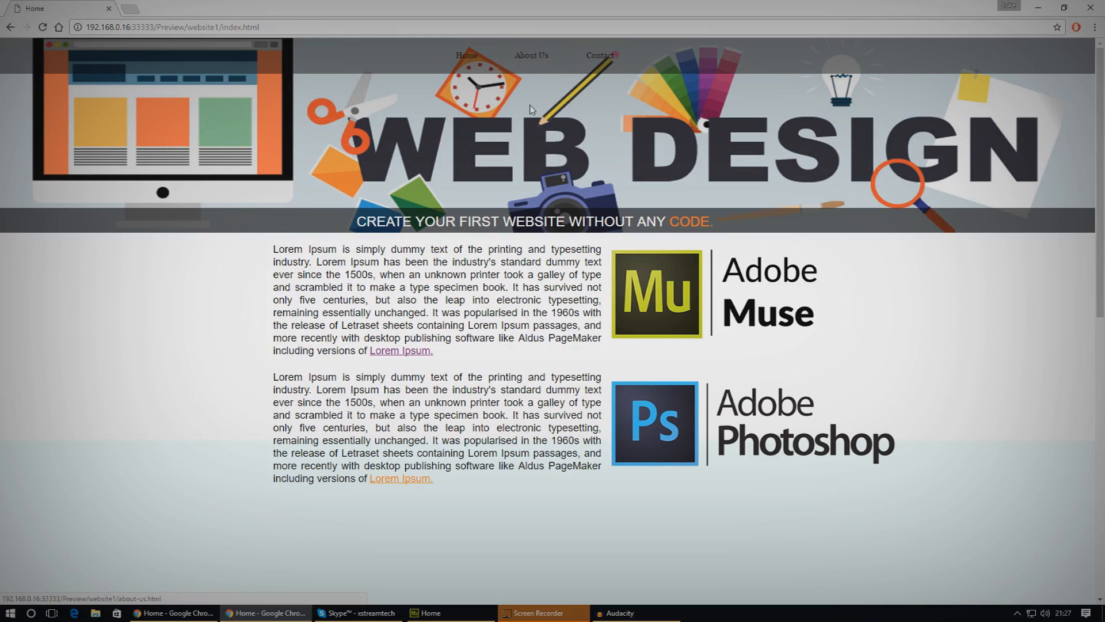
{"action": "mouse_move", "coordinate": [527, 119]}
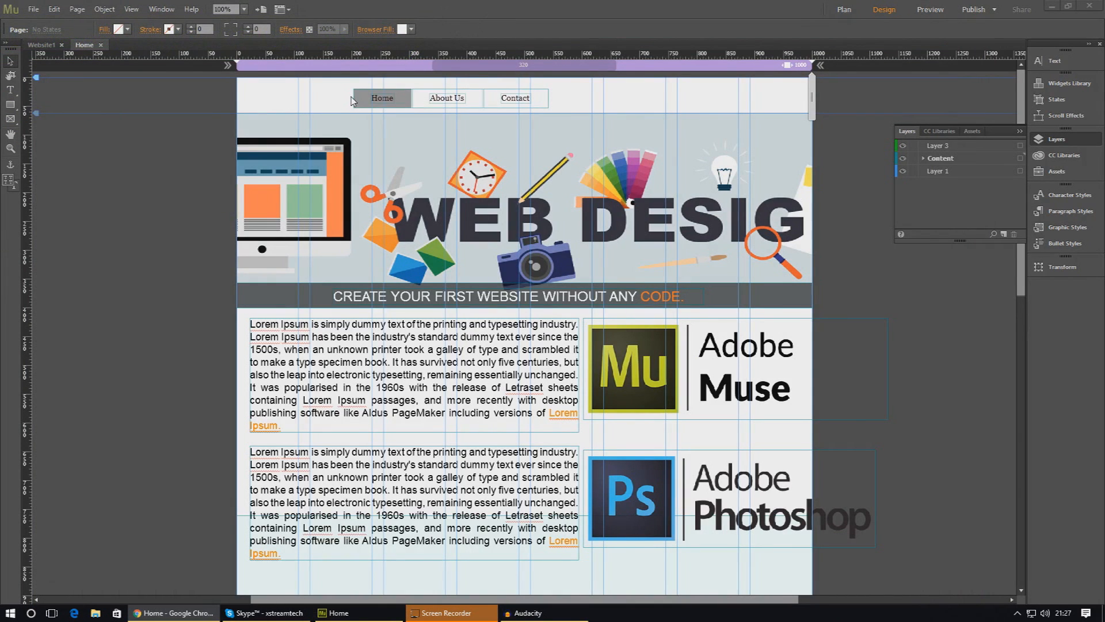
{"action": "mouse_move", "coordinate": [335, 106]}
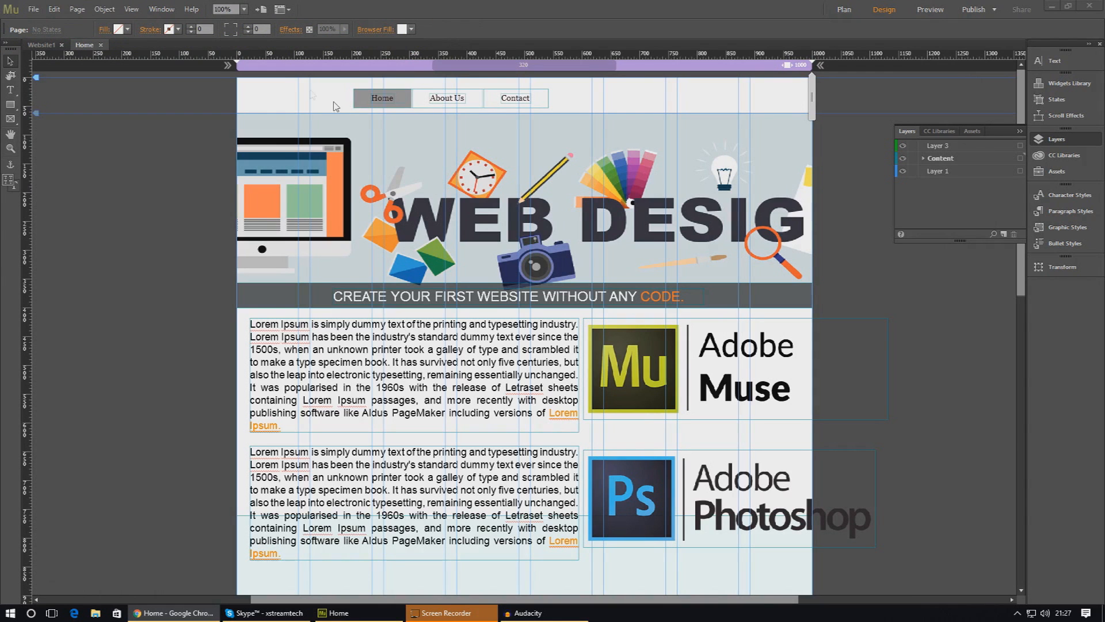
Switch to Plan mode to show the site map with Home, About Us, Contact and A-Master
{"action": "left_click", "coordinate": [843, 9]}
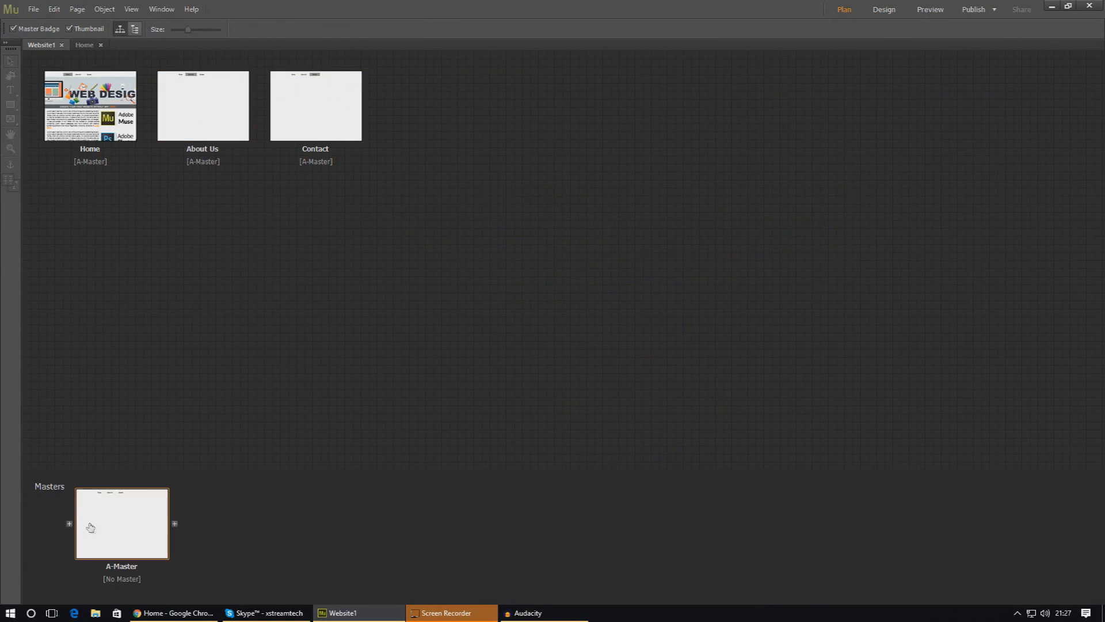
Open the A-Master master page for editing and select its navigation menu
{"action": "double_click", "coordinate": [121, 522]}
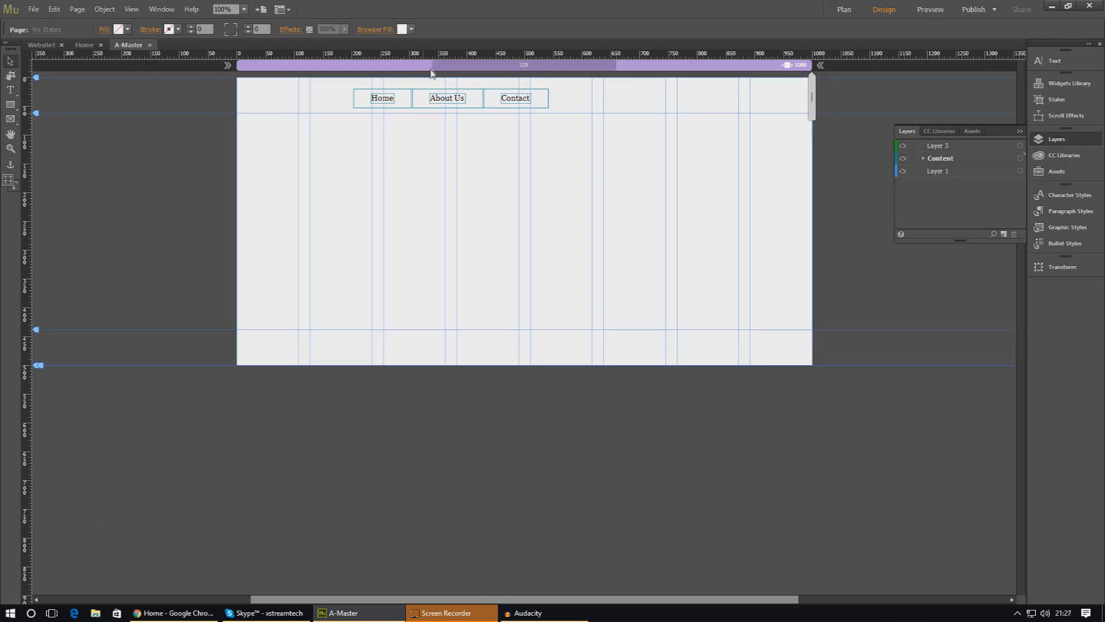
{"action": "left_click", "coordinate": [382, 98]}
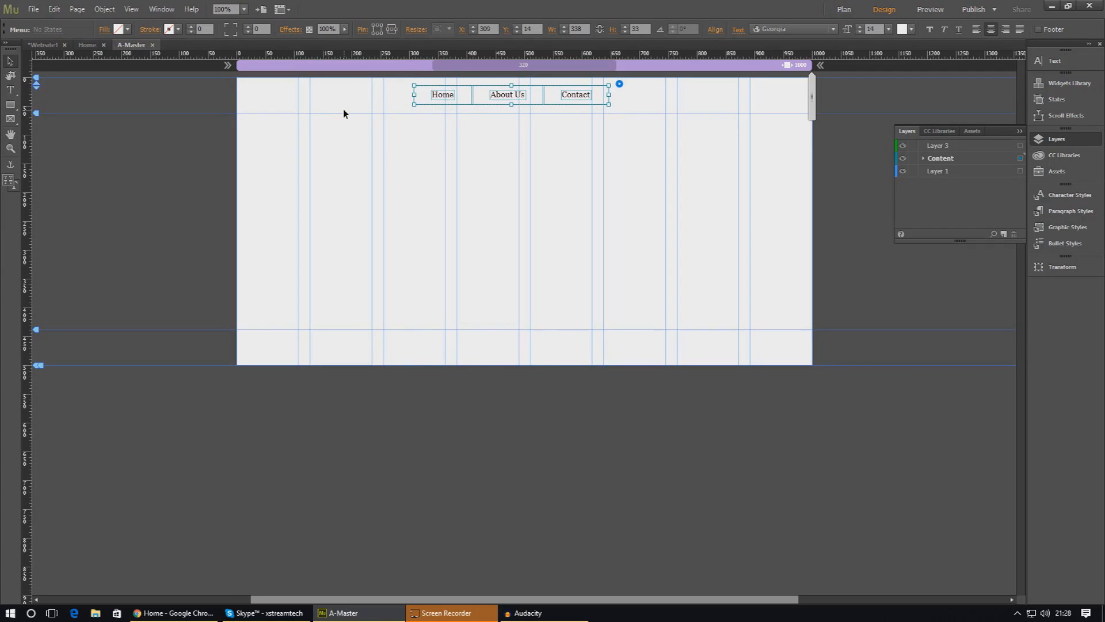
{"action": "mouse_move", "coordinate": [291, 152]}
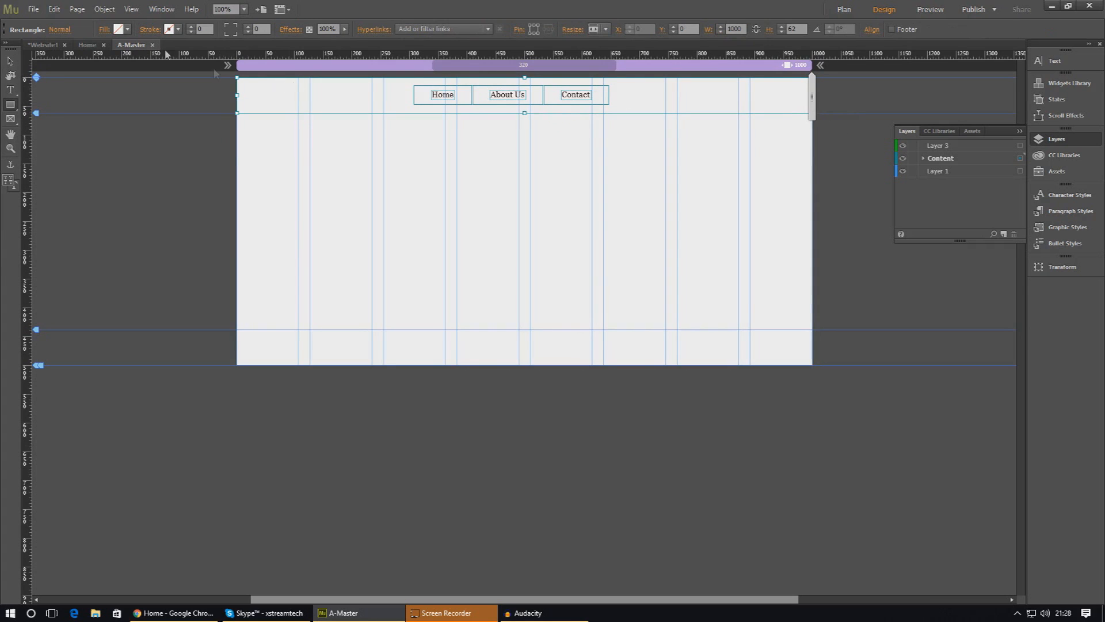
Fill the top rectangle with black and expand the Content layer in the Layers panel
{"action": "left_click", "coordinate": [118, 29]}
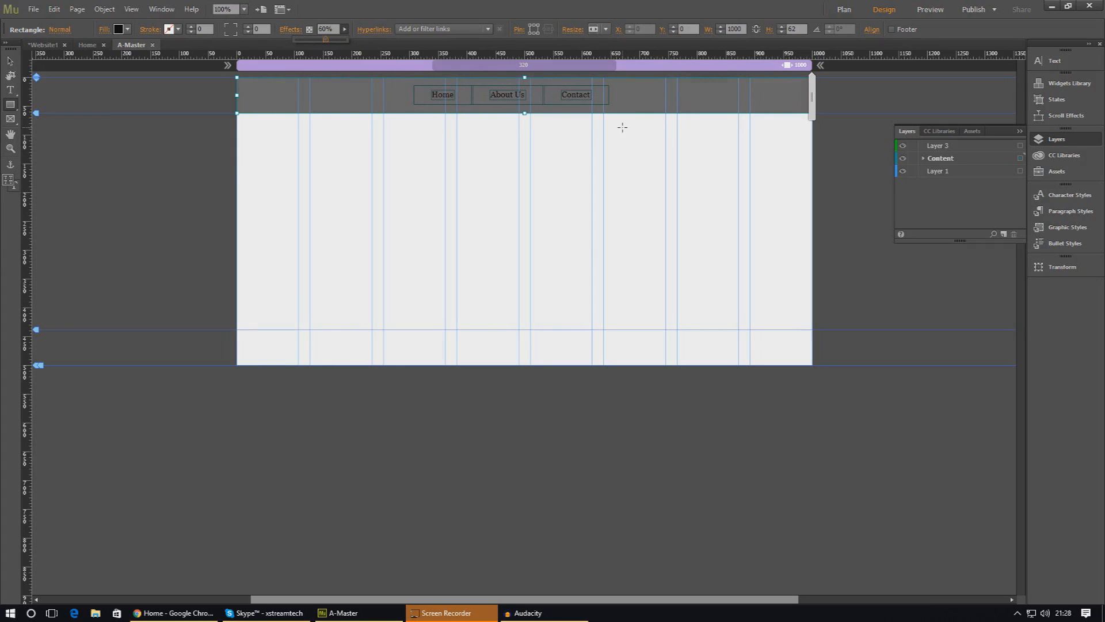
{"action": "left_click", "coordinate": [923, 158]}
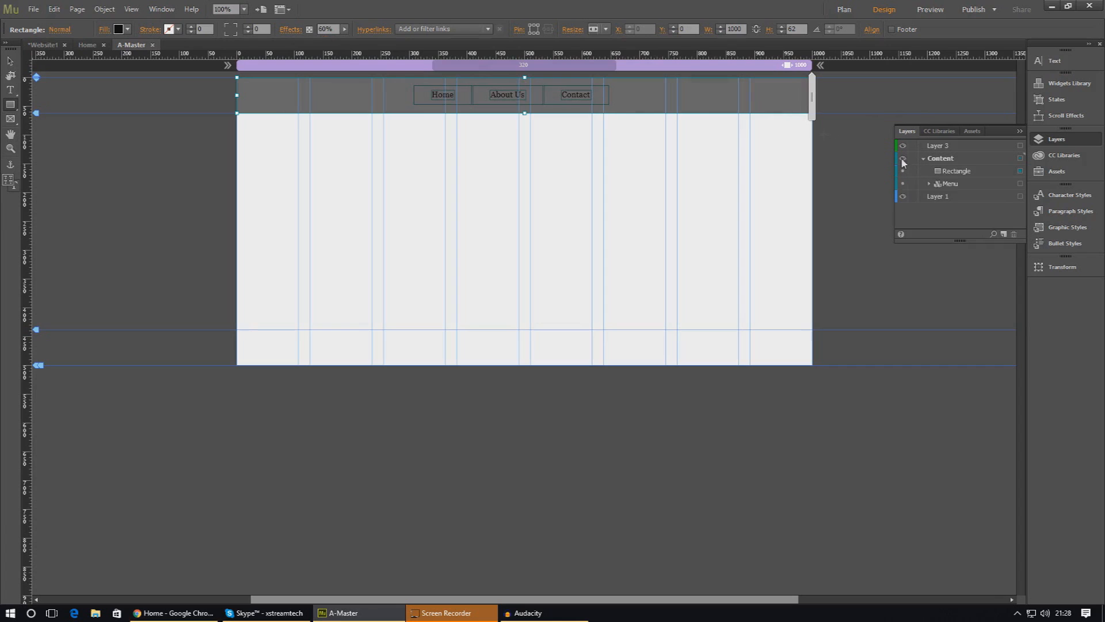
Move the bar rectangle and the menu out of Content into Layer 3
{"action": "left_click", "coordinate": [903, 157]}
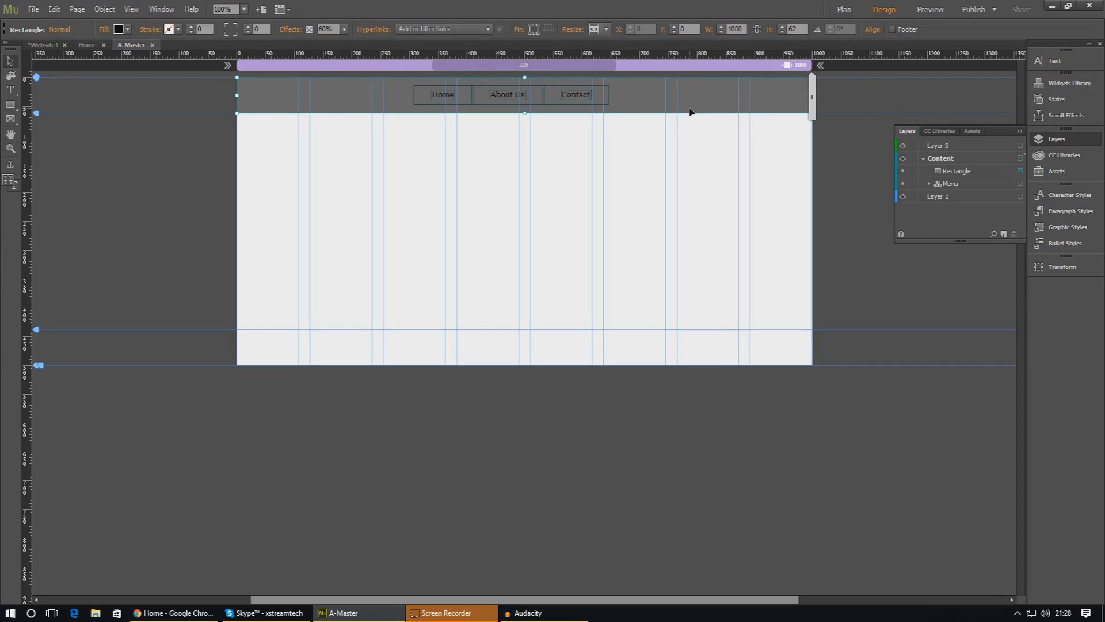
{"action": "left_click", "coordinate": [956, 170]}
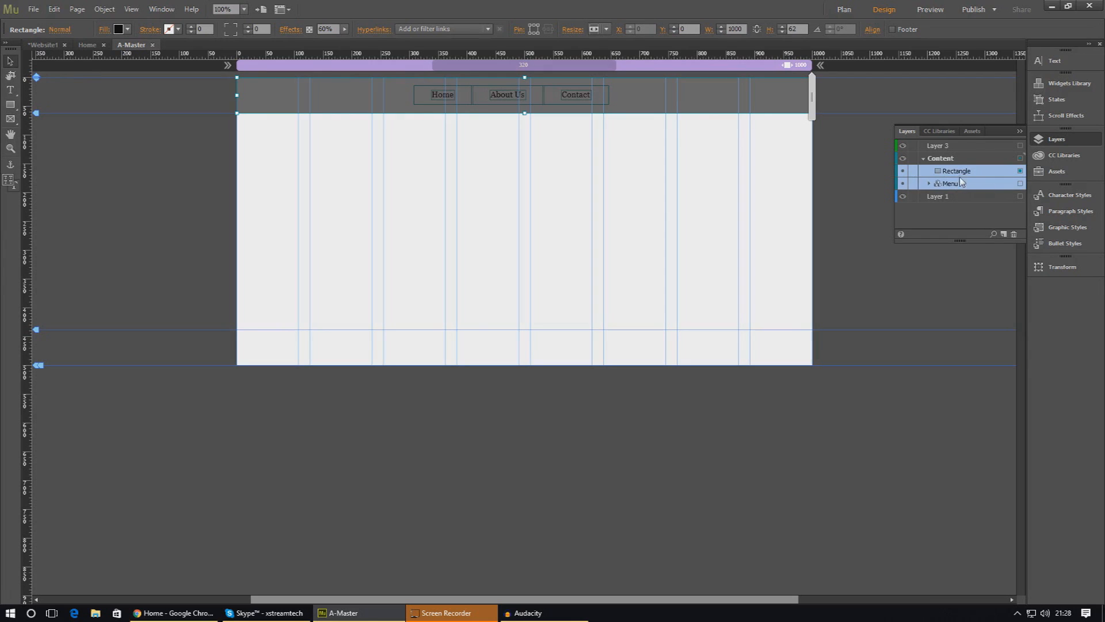
{"action": "left_click", "coordinate": [938, 170]}
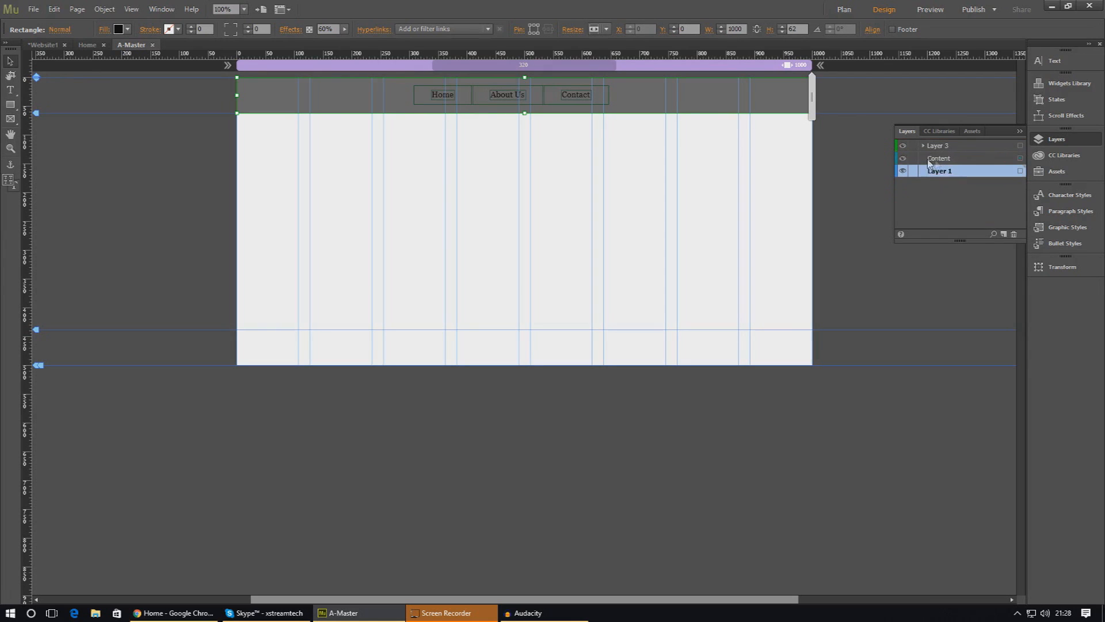
{"action": "left_click", "coordinate": [941, 158]}
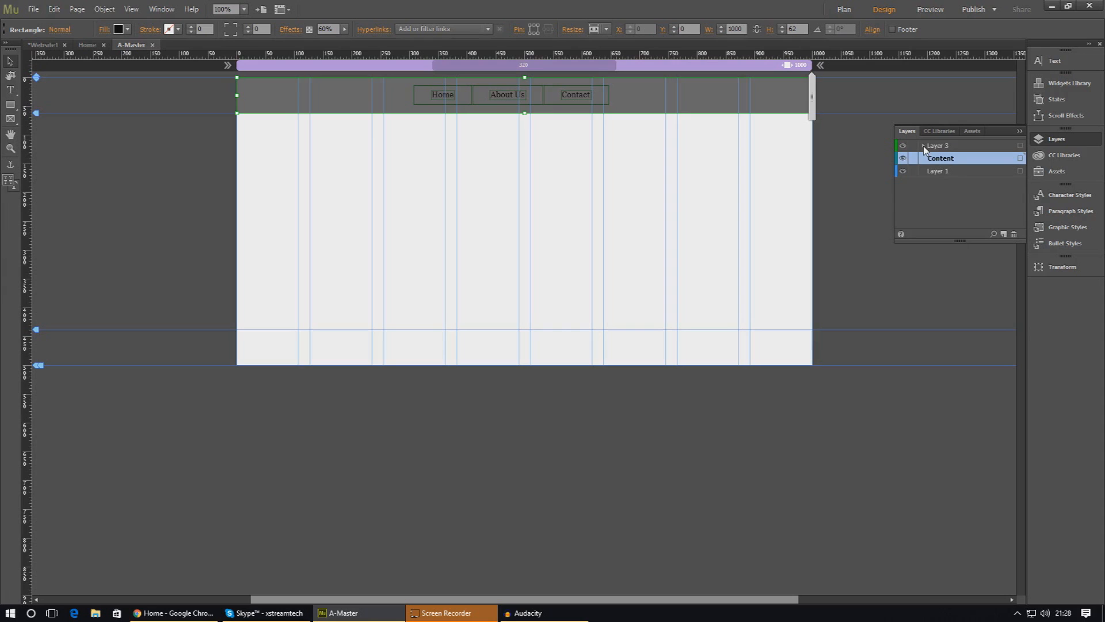
Rename Layer 3 to 'Header'
{"action": "left_click", "coordinate": [922, 145]}
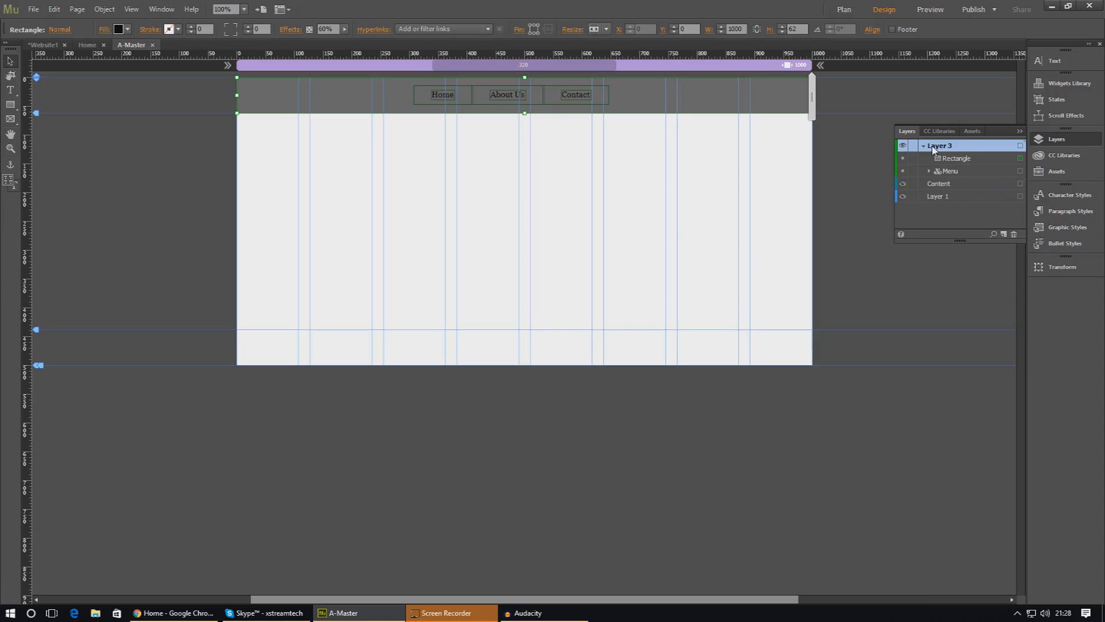
{"action": "double_click", "coordinate": [941, 145]}
{"action": "type", "text": "Nav"}
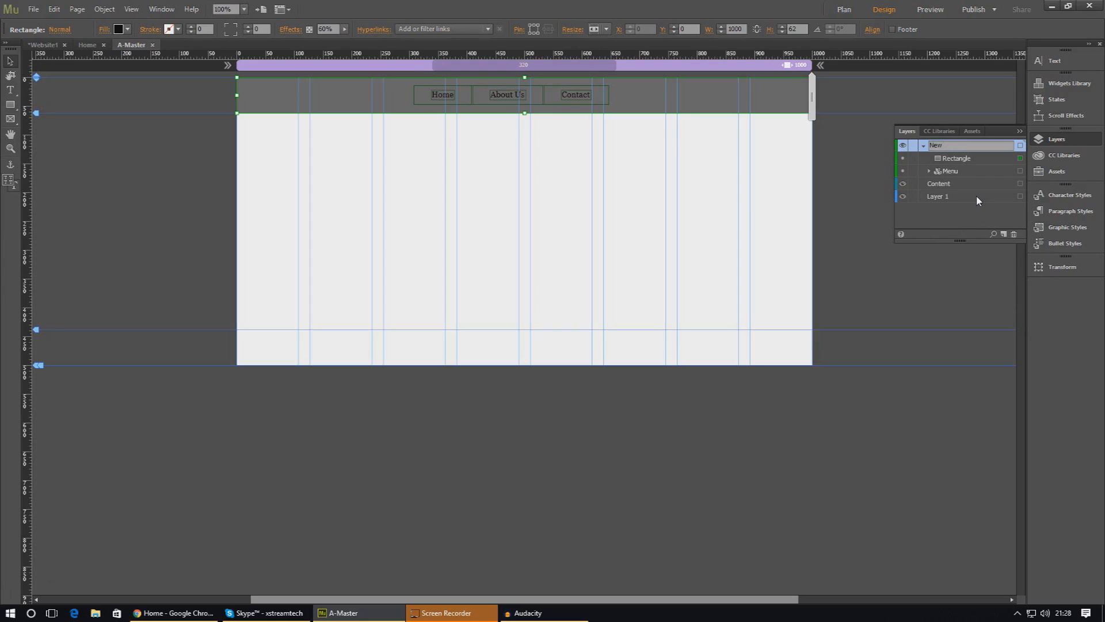
{"action": "type", "text": "Header"}
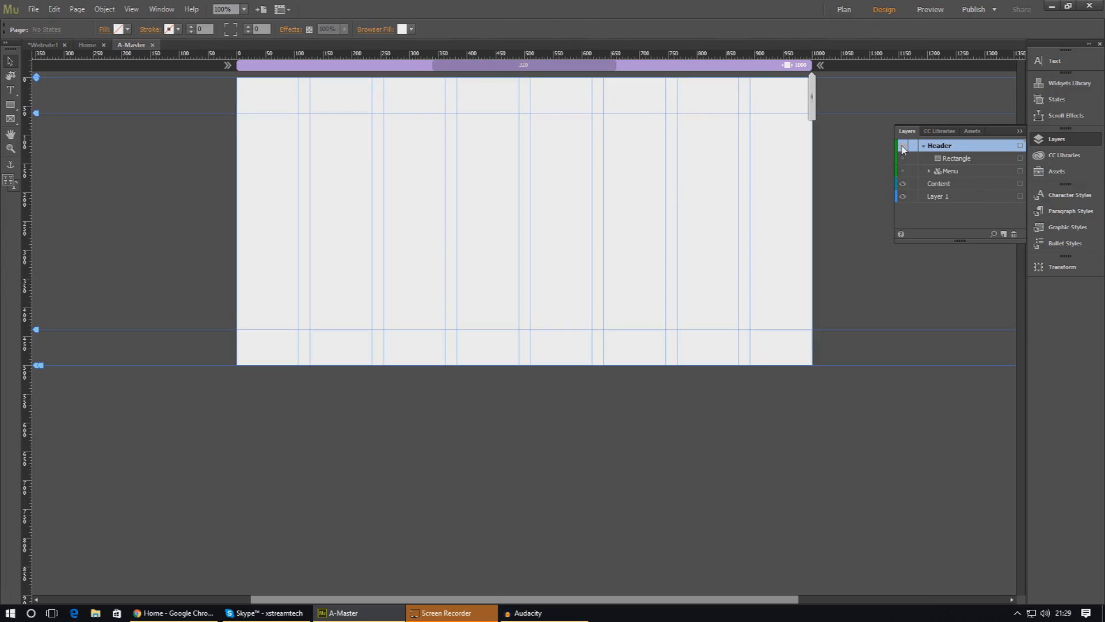
Make the Header layer visible again and stack the menu above the black bar
{"action": "left_click", "coordinate": [902, 146]}
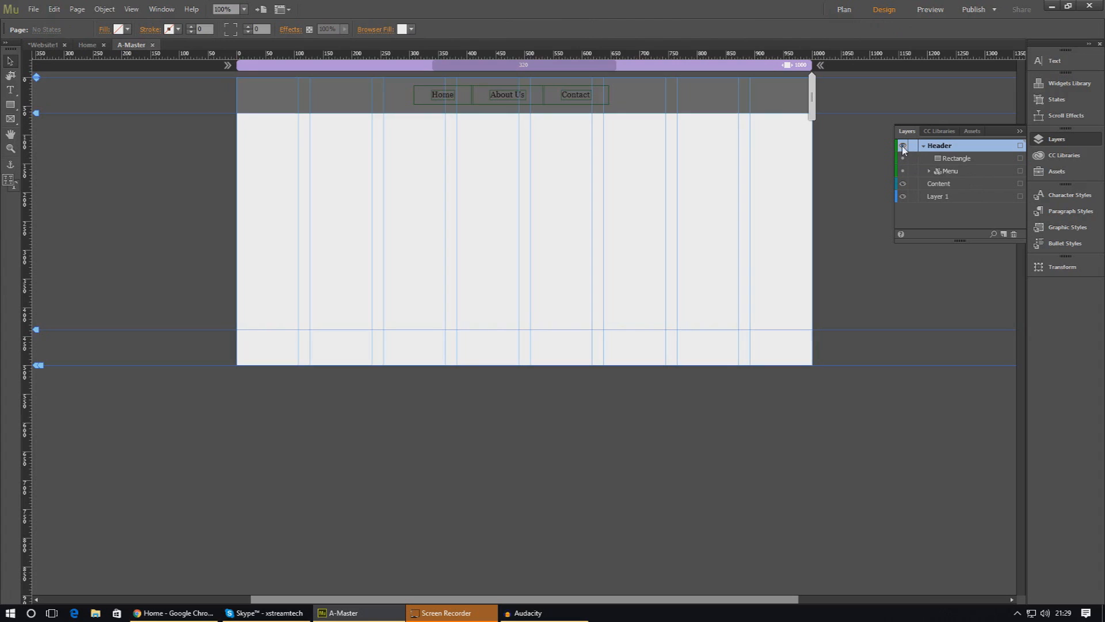
{"action": "left_click", "coordinate": [952, 170]}
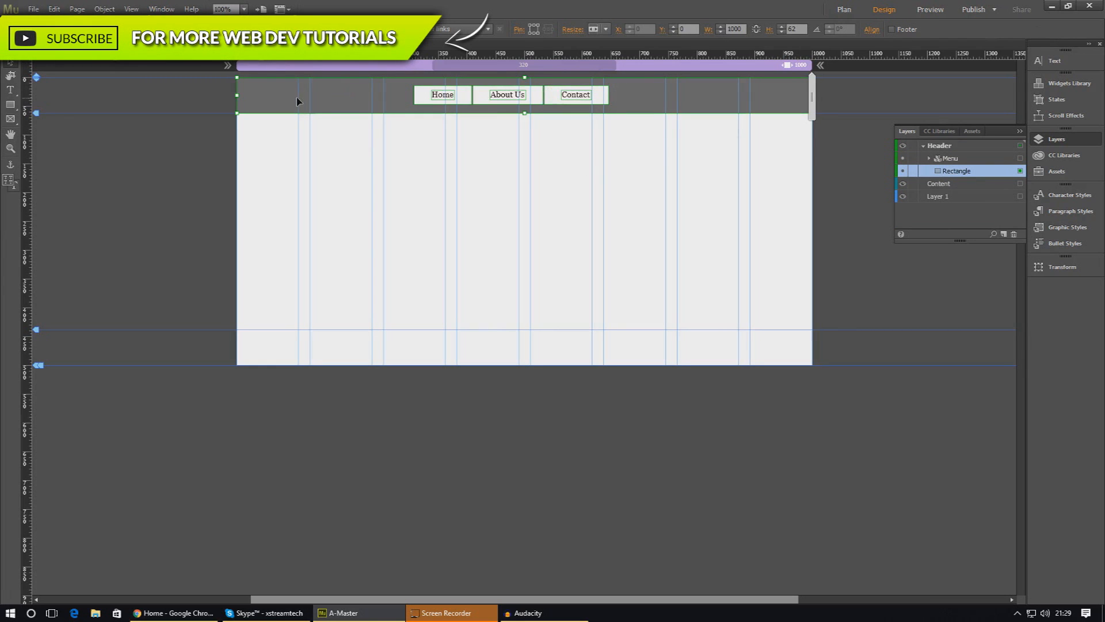
{"action": "mouse_move", "coordinate": [335, 117]}
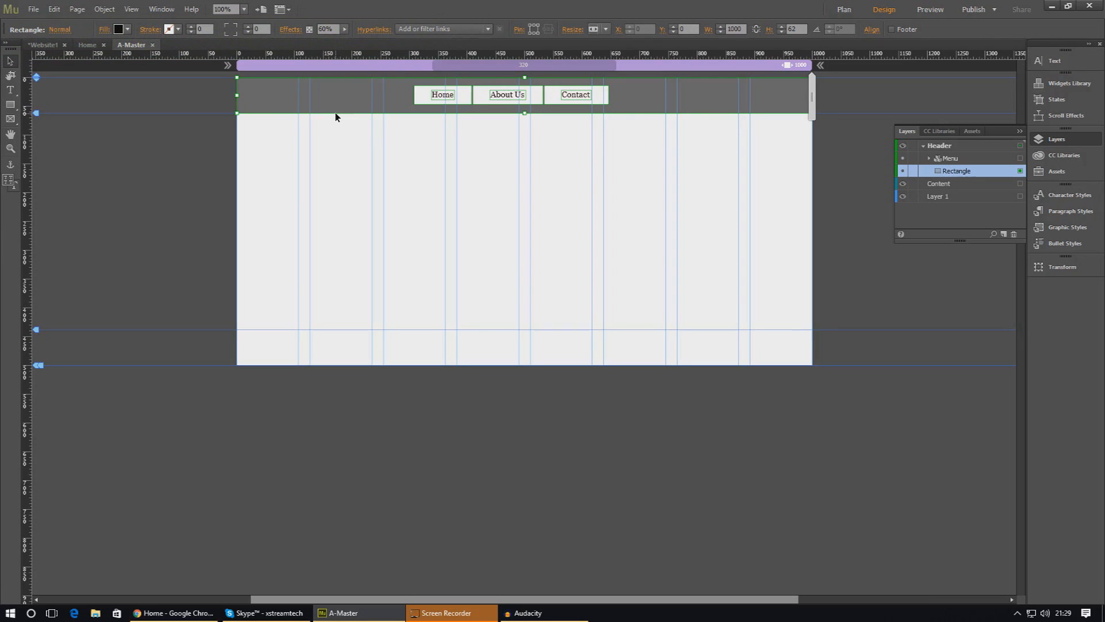
{"action": "mouse_move", "coordinate": [542, 28]}
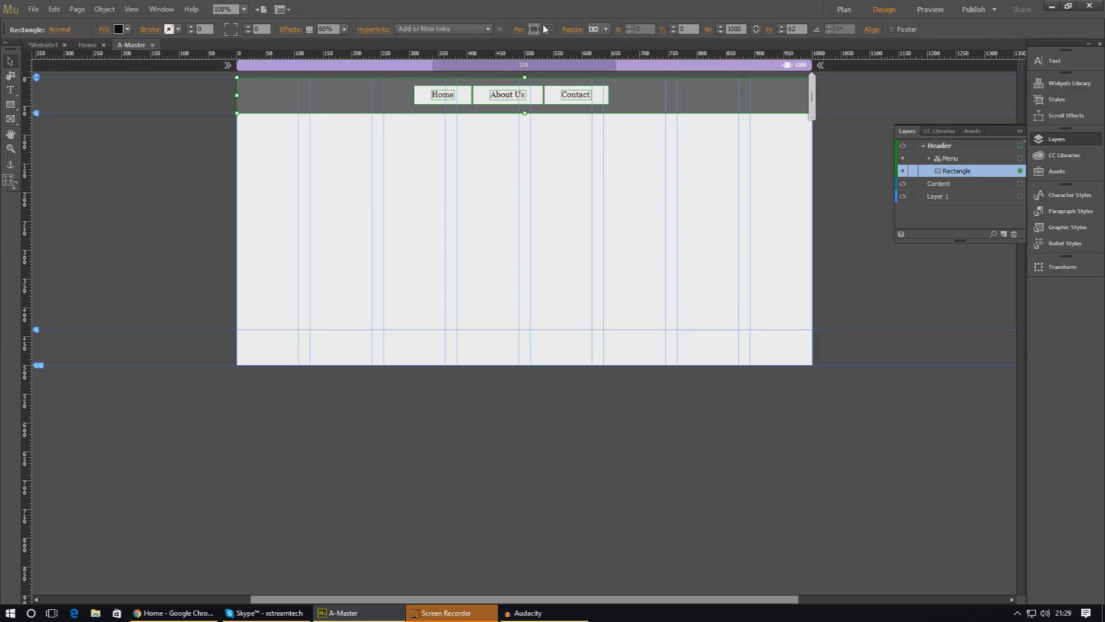
{"action": "mouse_move", "coordinate": [332, 107]}
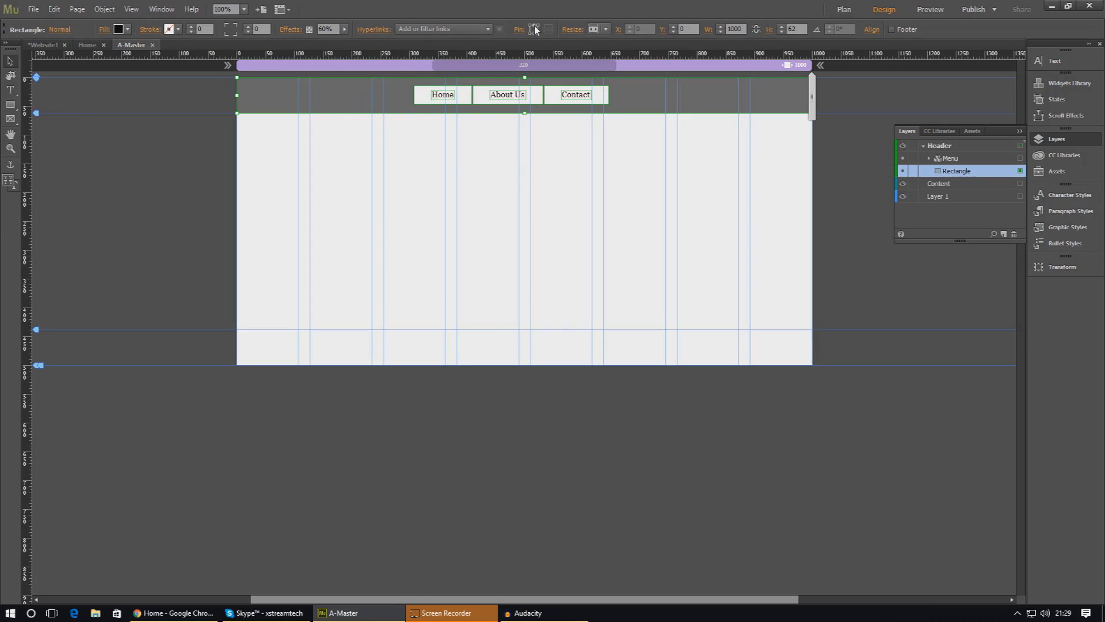
{"action": "mouse_move", "coordinate": [534, 29]}
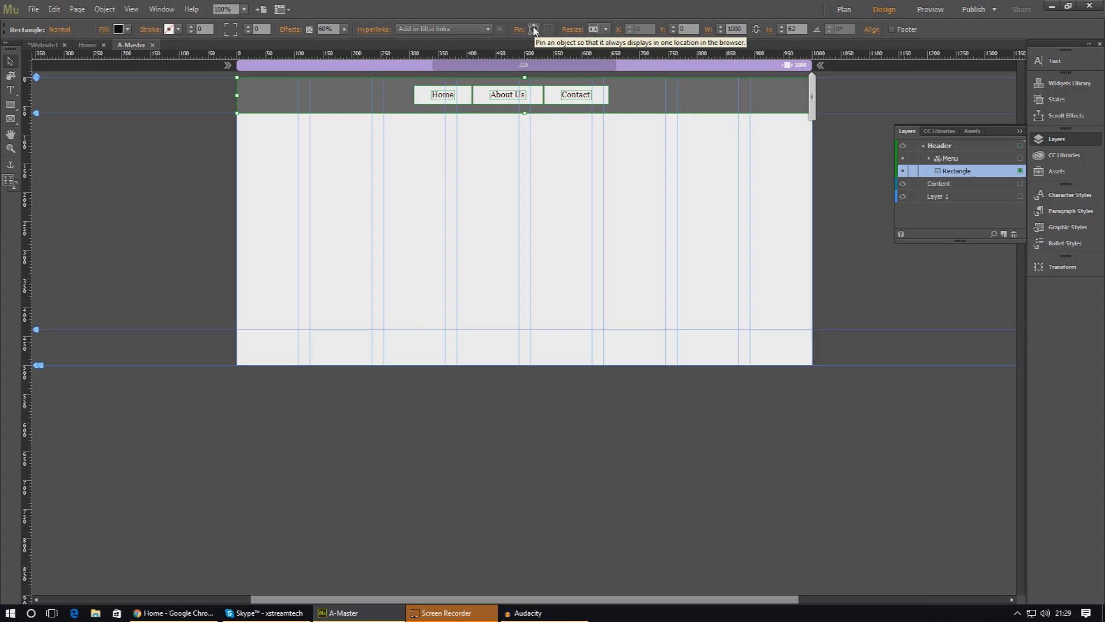
{"action": "mouse_move", "coordinate": [471, 50]}
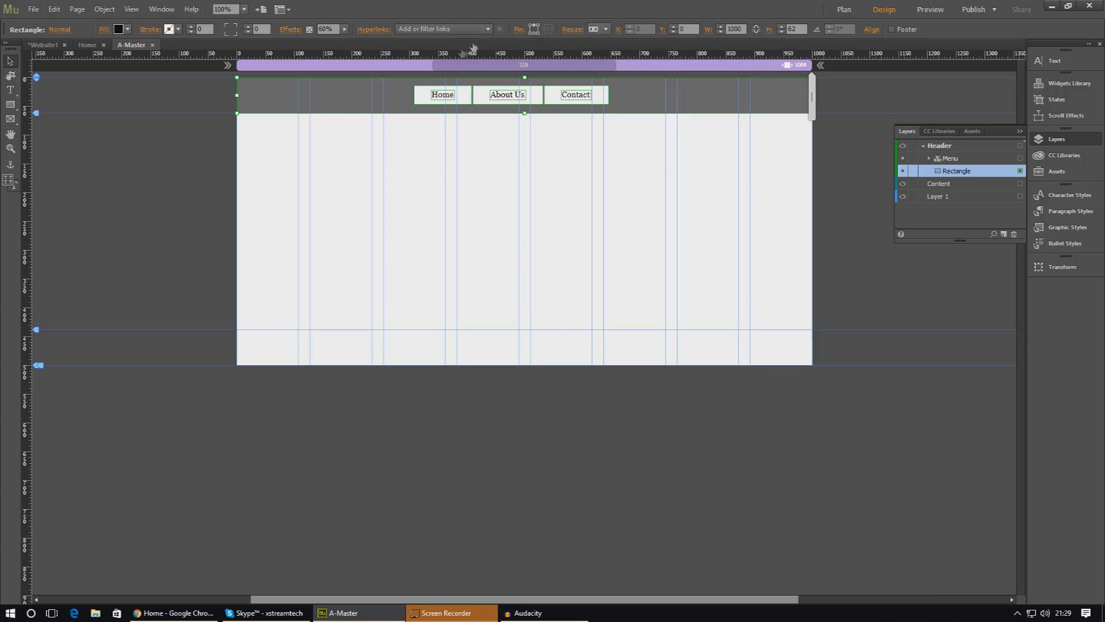
Pin the selected header rectangle to the top of the browser window
{"action": "left_click", "coordinate": [32, 10]}
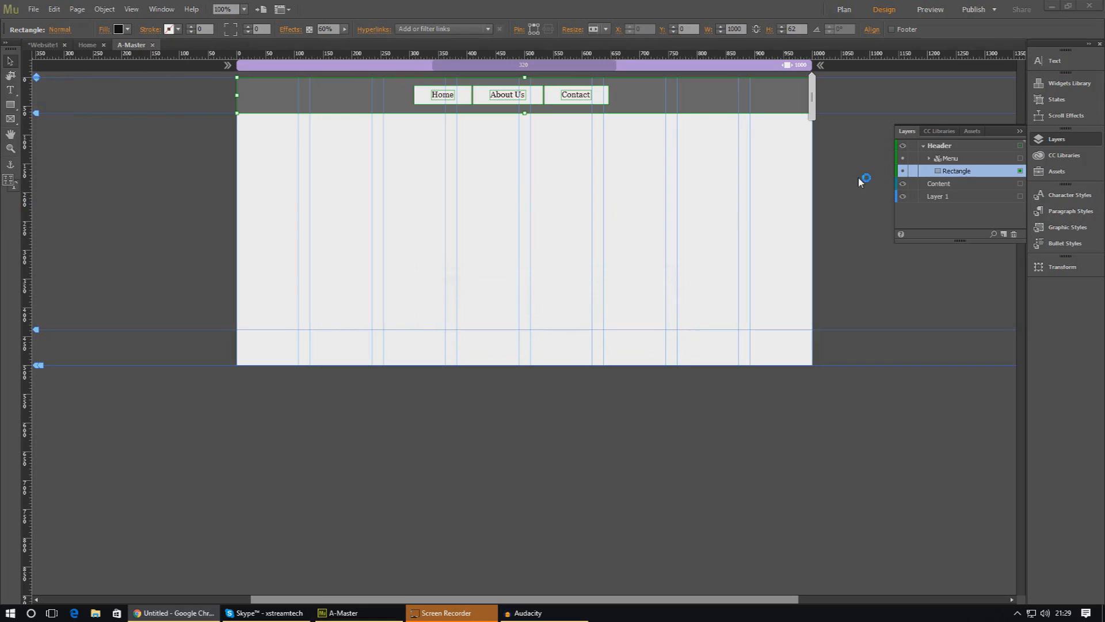
Close the Page Not Found page preview and preview the entire site in the browser instead
{"action": "left_click", "coordinate": [929, 9]}
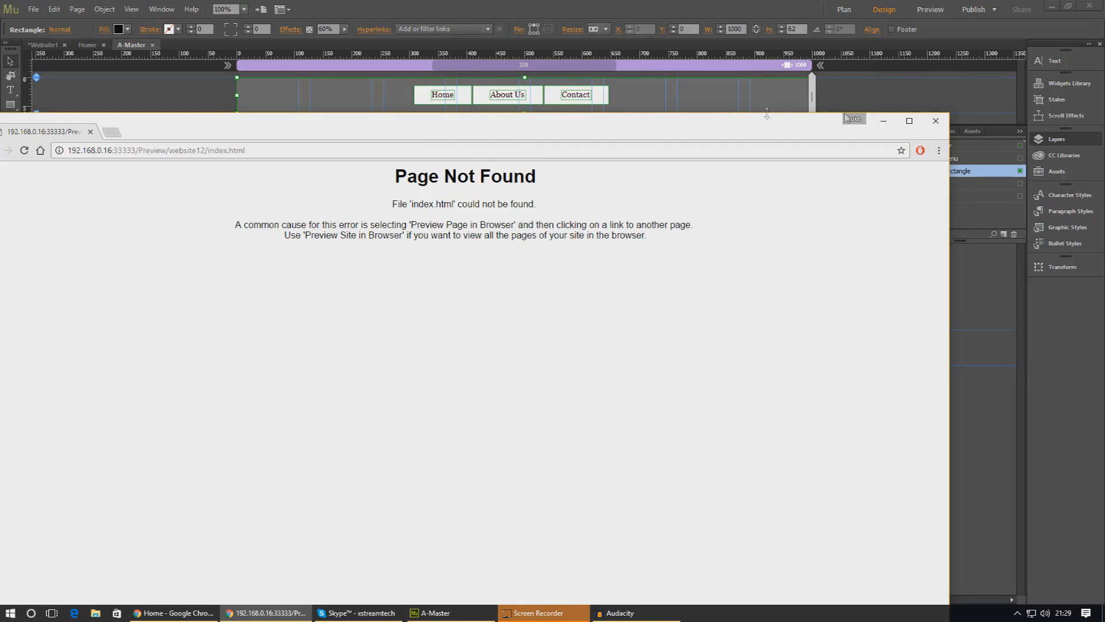
{"action": "left_click", "coordinate": [32, 9]}
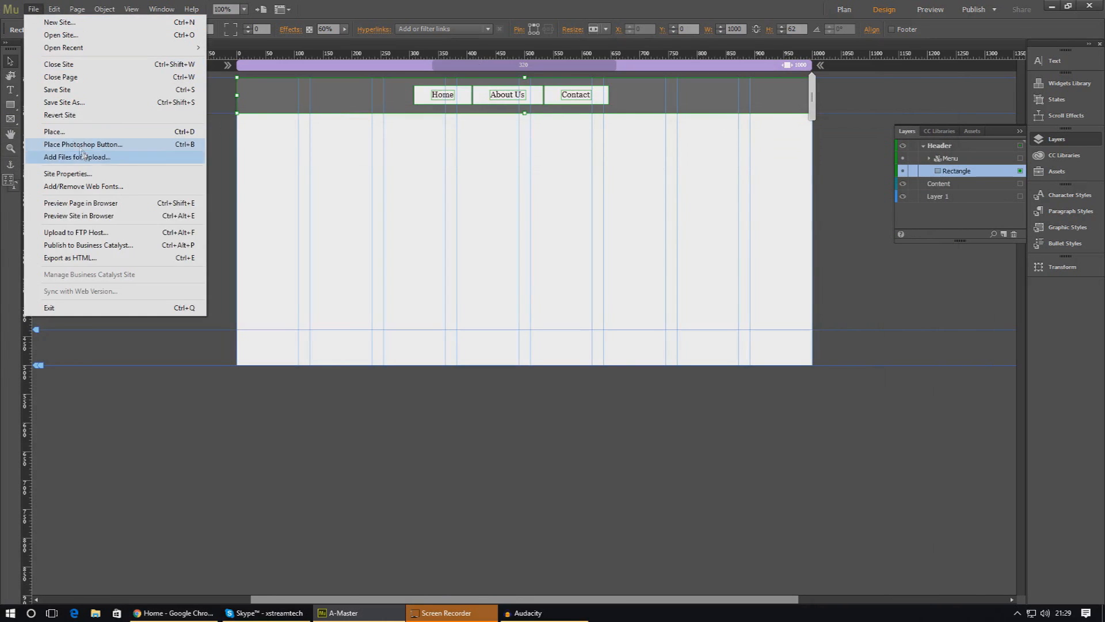
{"action": "left_click", "coordinate": [70, 257]}
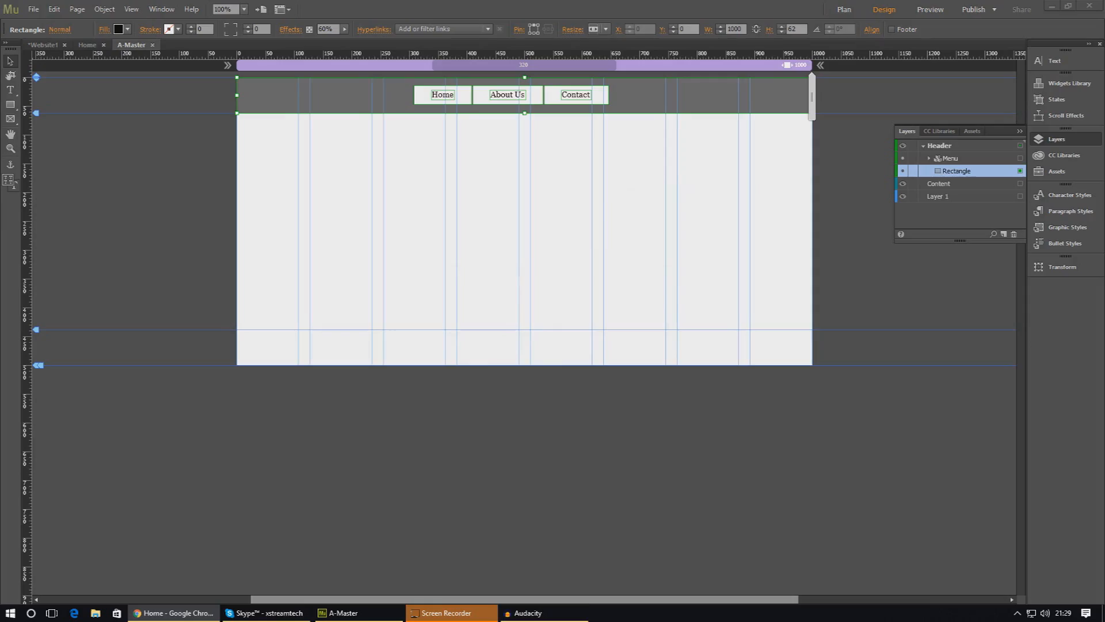
{"action": "left_click", "coordinate": [929, 9]}
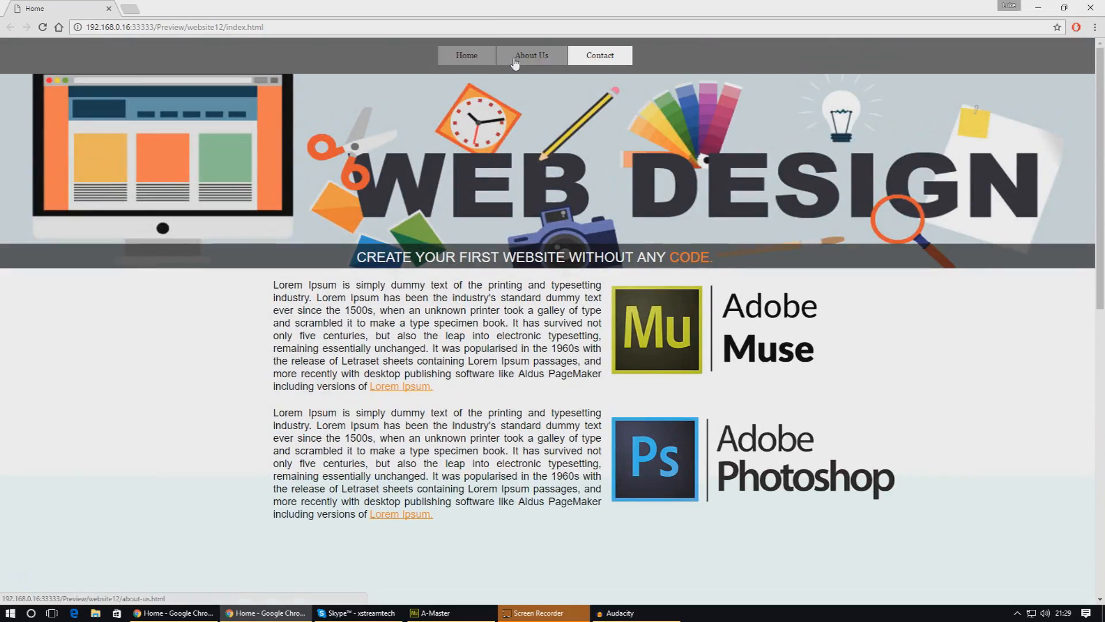
{"action": "mouse_move", "coordinate": [525, 13]}
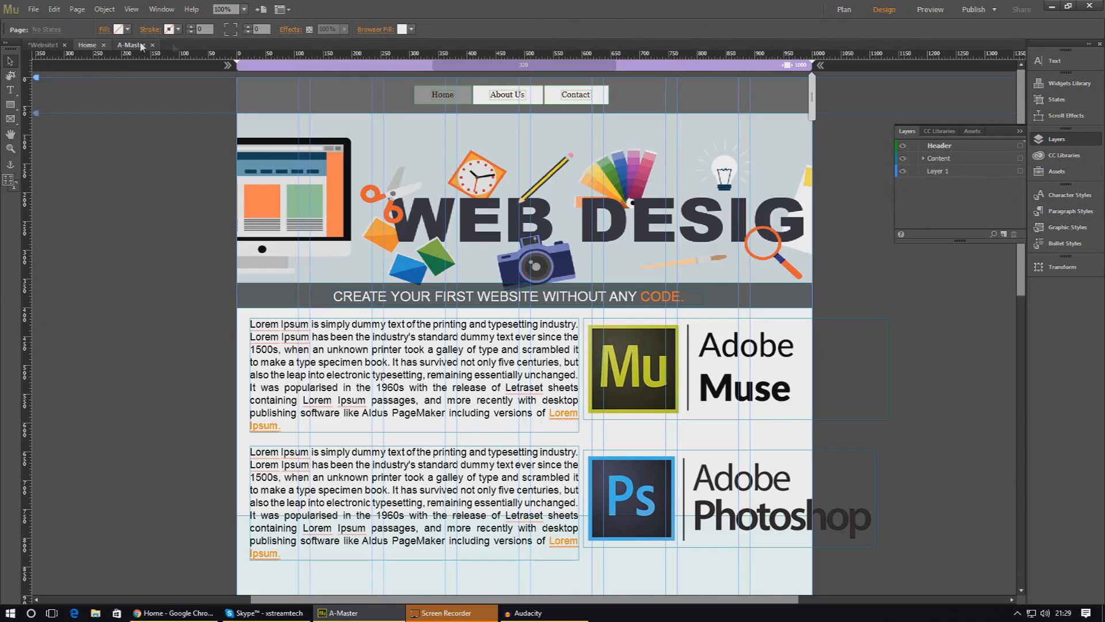
{"action": "left_click", "coordinate": [130, 45]}
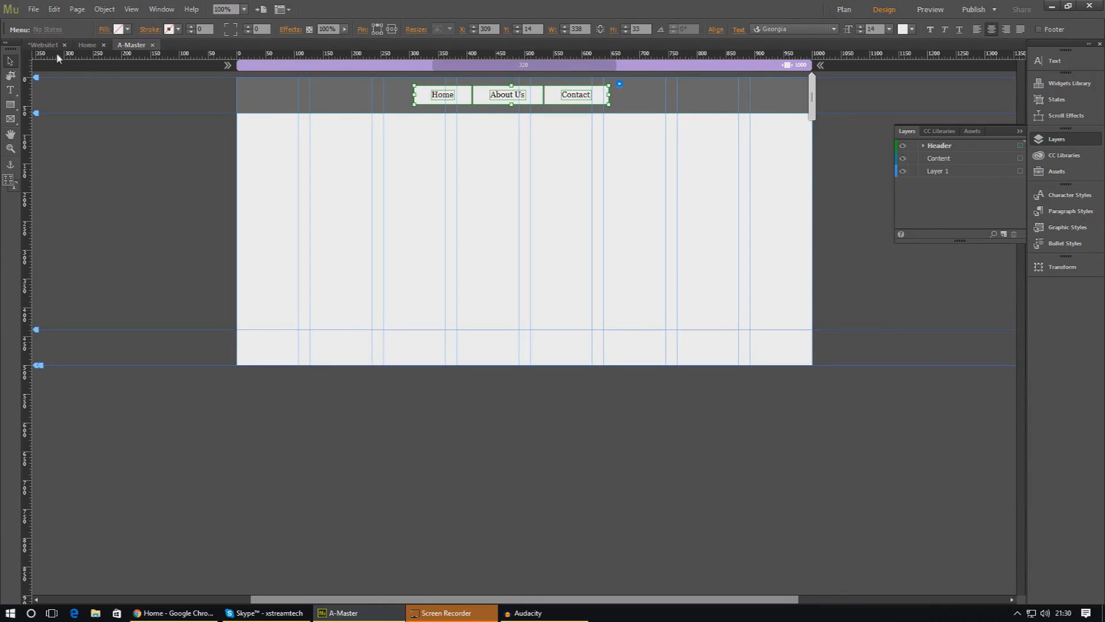
{"action": "left_click", "coordinate": [843, 9]}
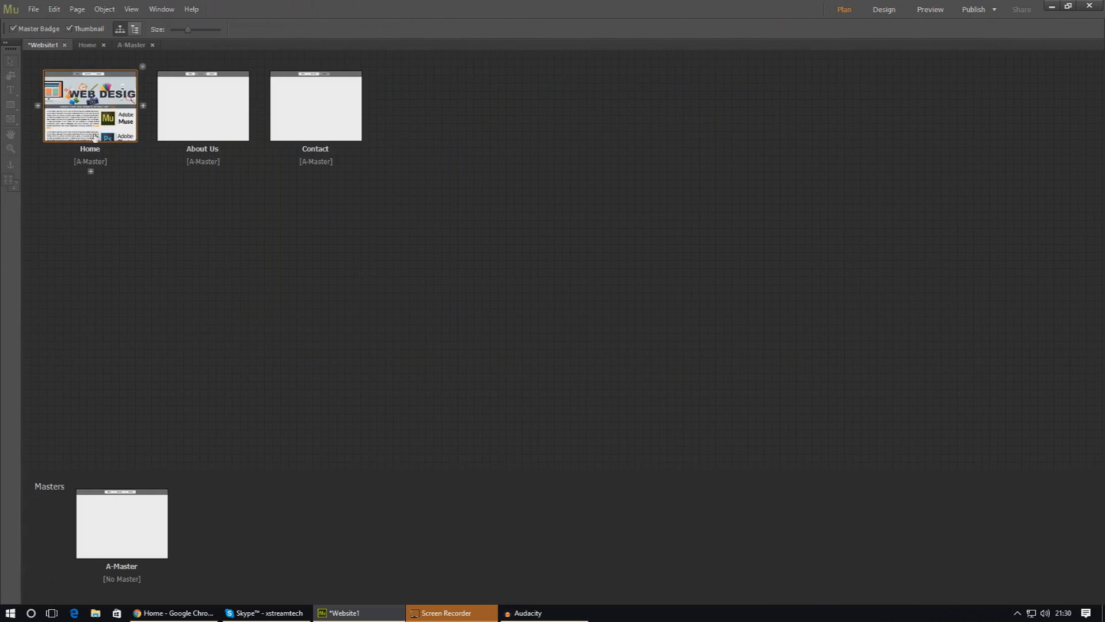
{"action": "double_click", "coordinate": [90, 106]}
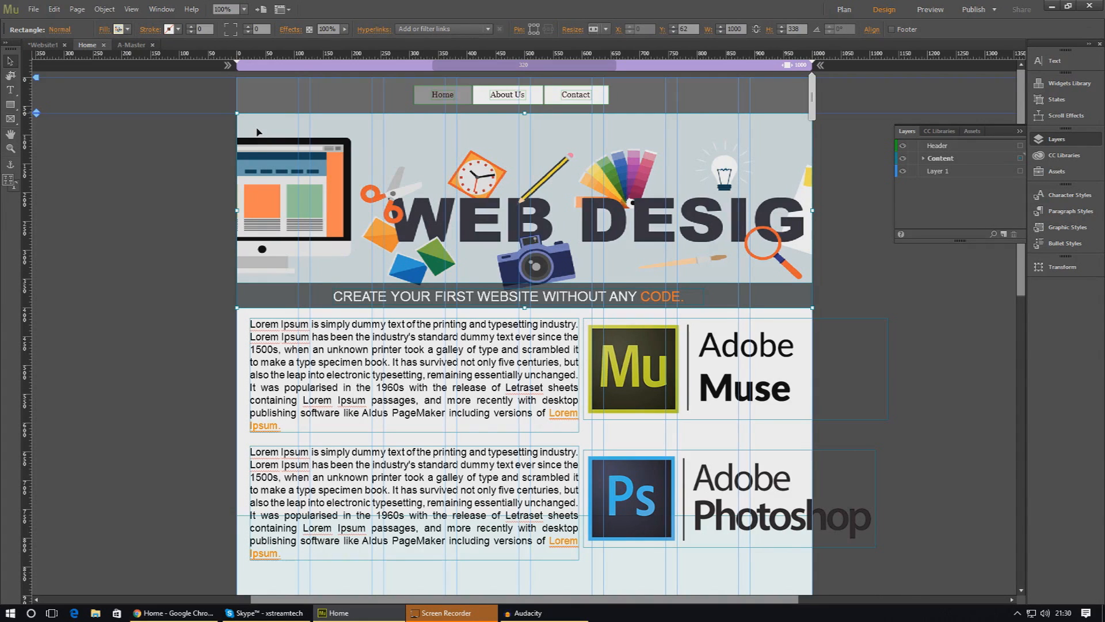
{"action": "mouse_move", "coordinate": [113, 84]}
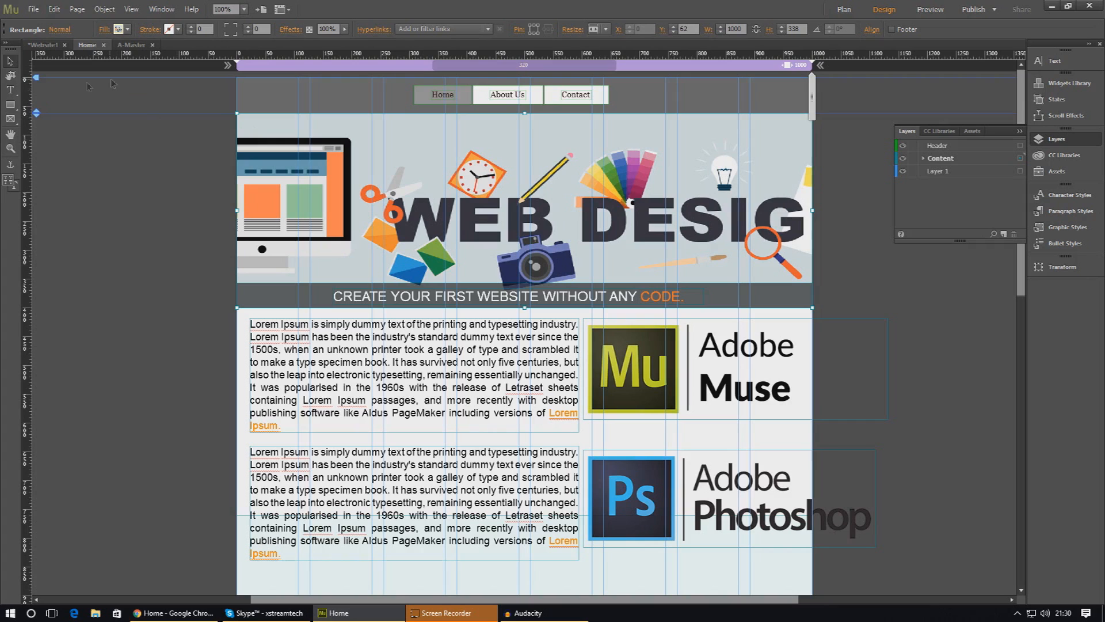
{"action": "mouse_move", "coordinate": [34, 113]}
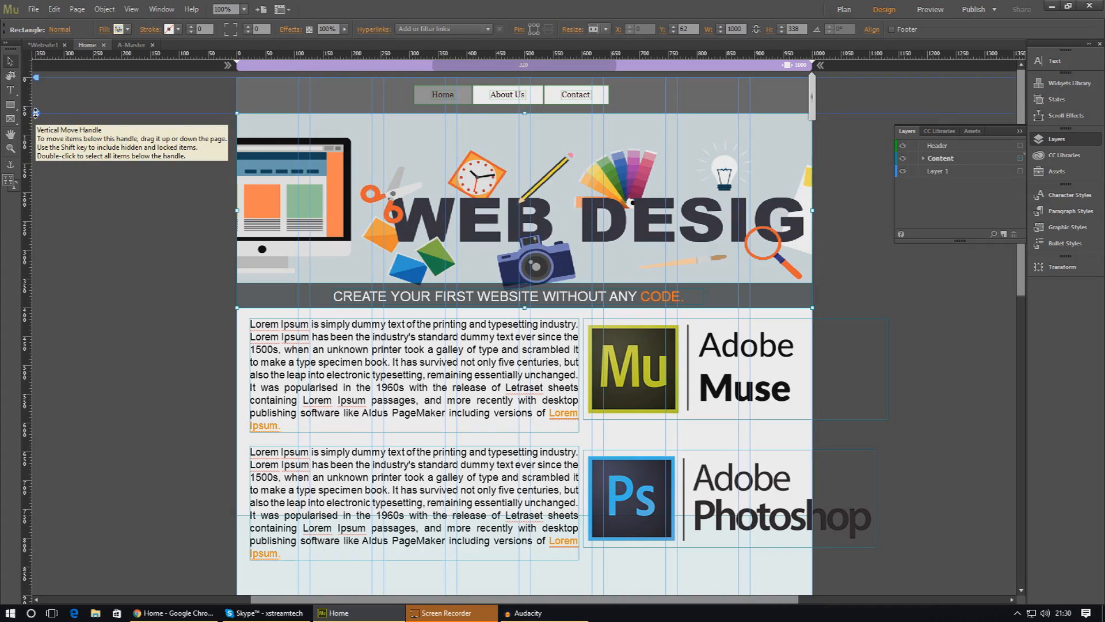
{"action": "mouse_move", "coordinate": [36, 116]}
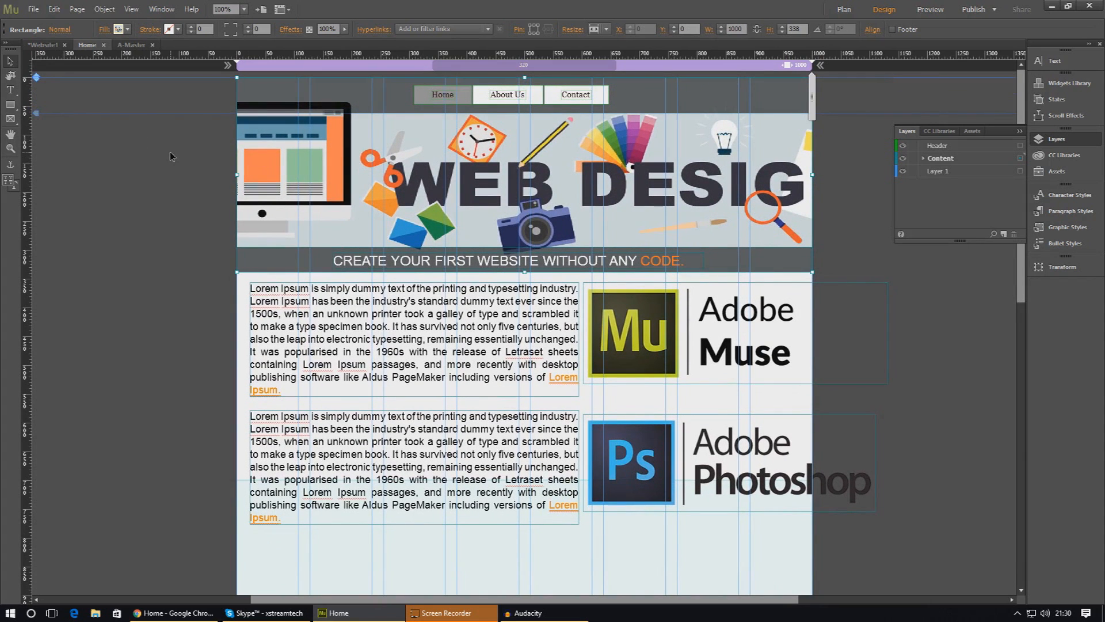
Open the File menu after shifting the Home page content up under the header
{"action": "left_click", "coordinate": [32, 10]}
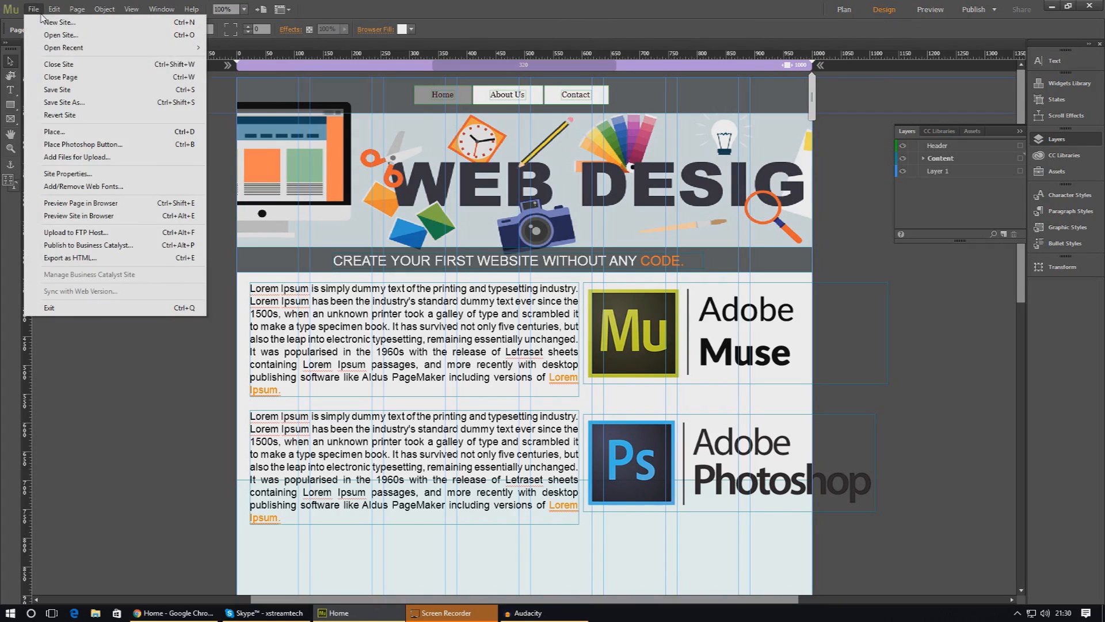
Run Preview Site in Browser and switch to the exported site preview
{"action": "left_click", "coordinate": [54, 9]}
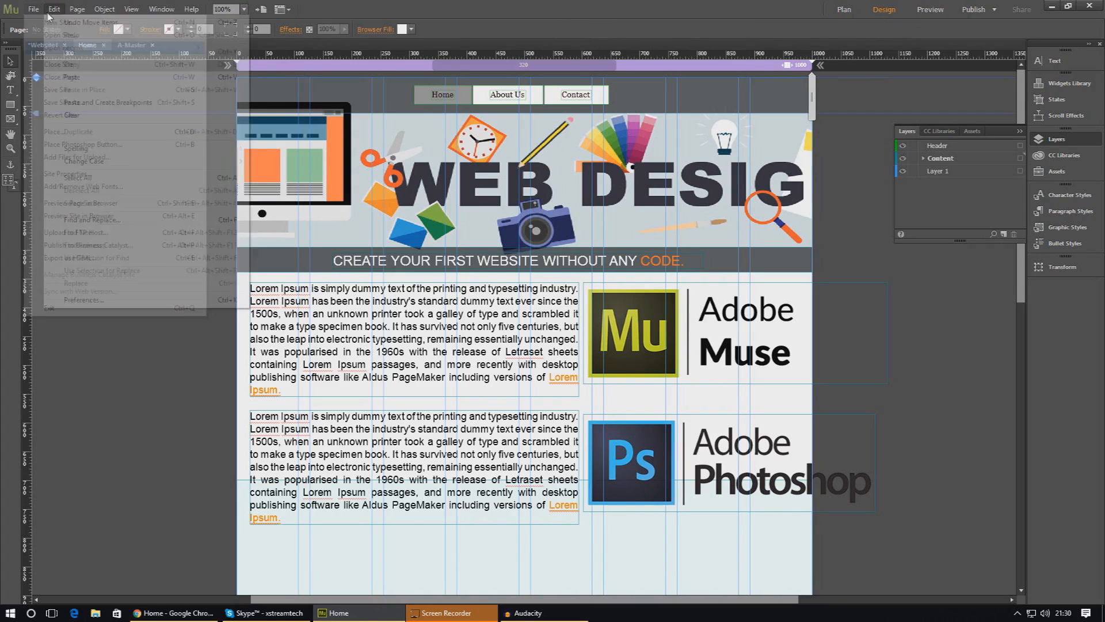
{"action": "left_click", "coordinate": [33, 9]}
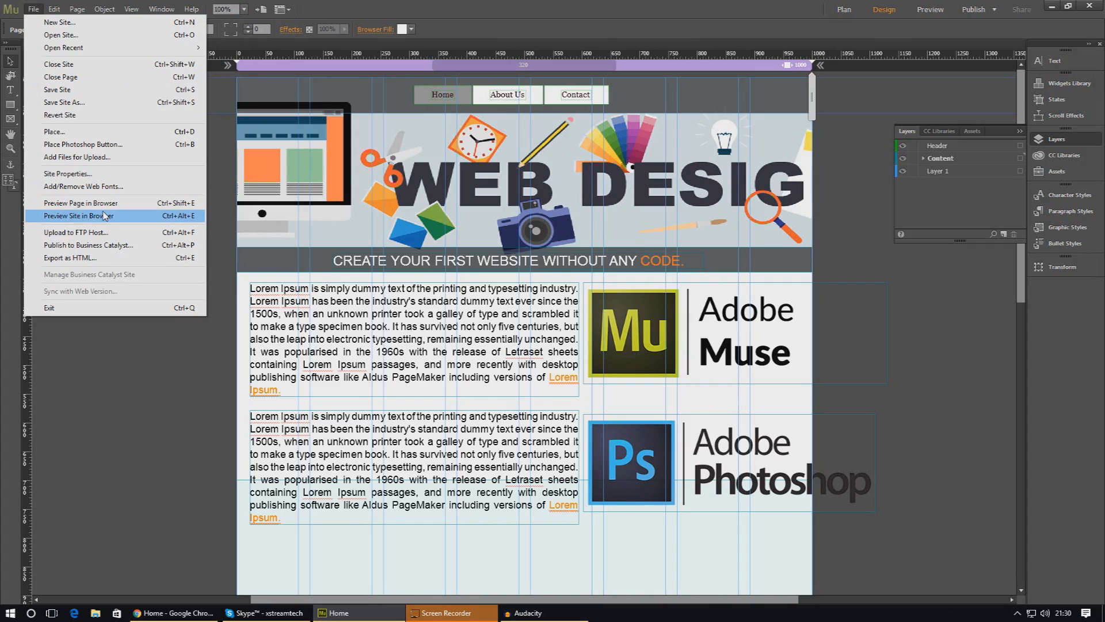
{"action": "left_click", "coordinate": [79, 215]}
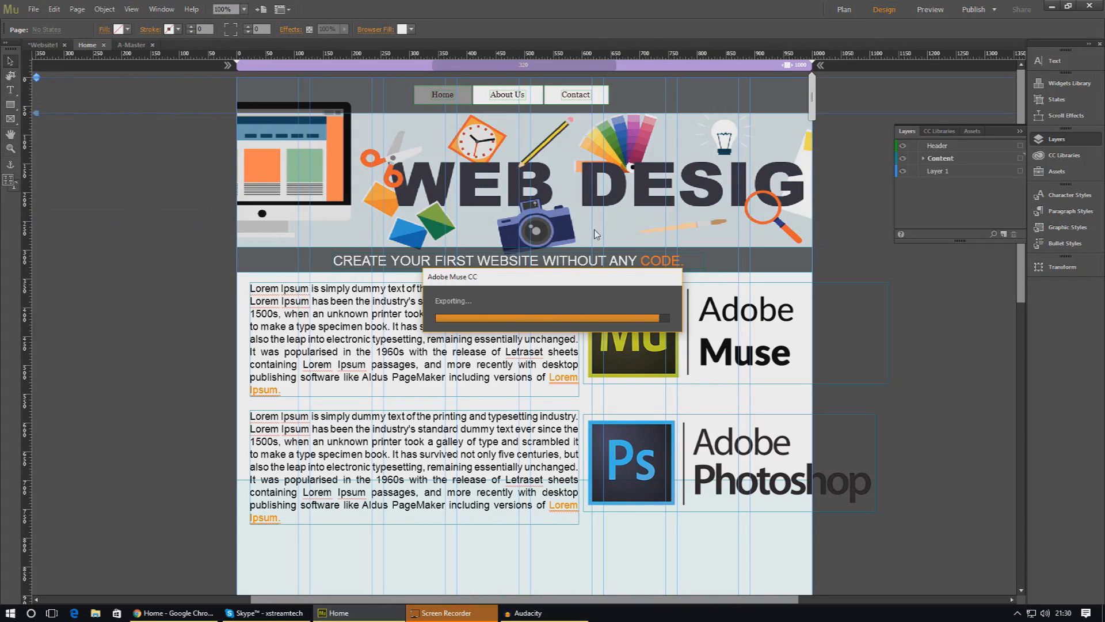
{"action": "left_click", "coordinate": [930, 9]}
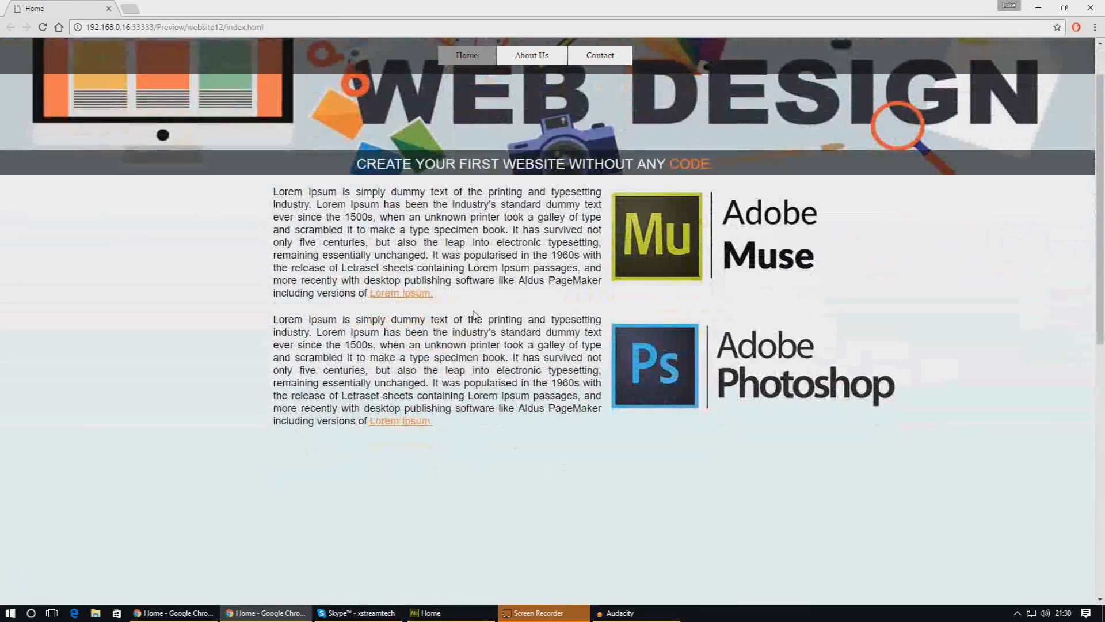
{"action": "mouse_move", "coordinate": [532, 56]}
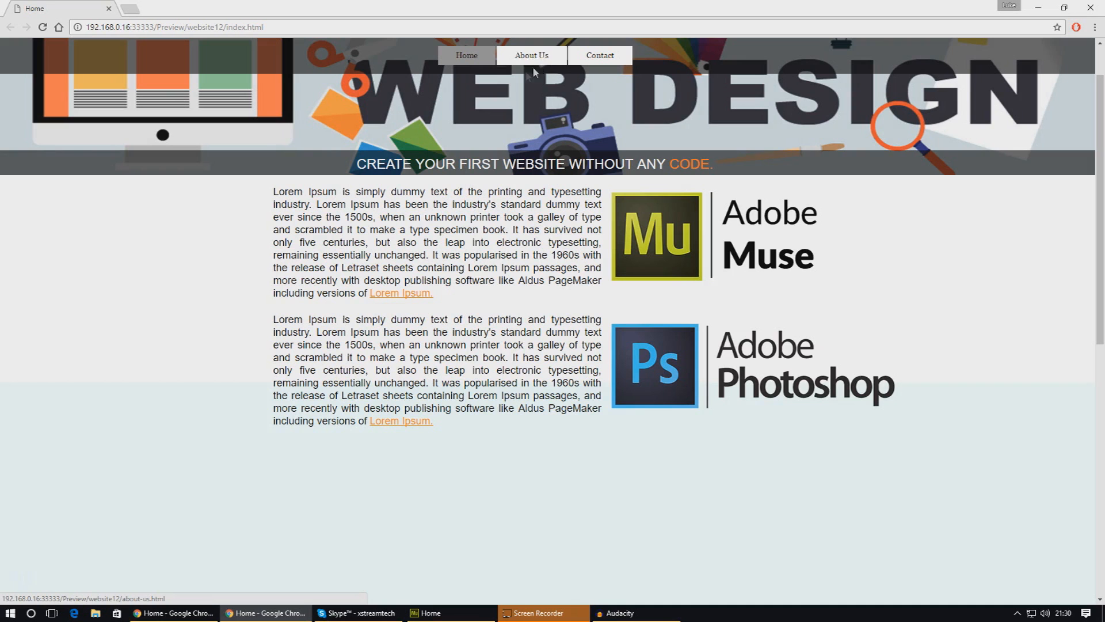
{"action": "mouse_move", "coordinate": [598, 55]}
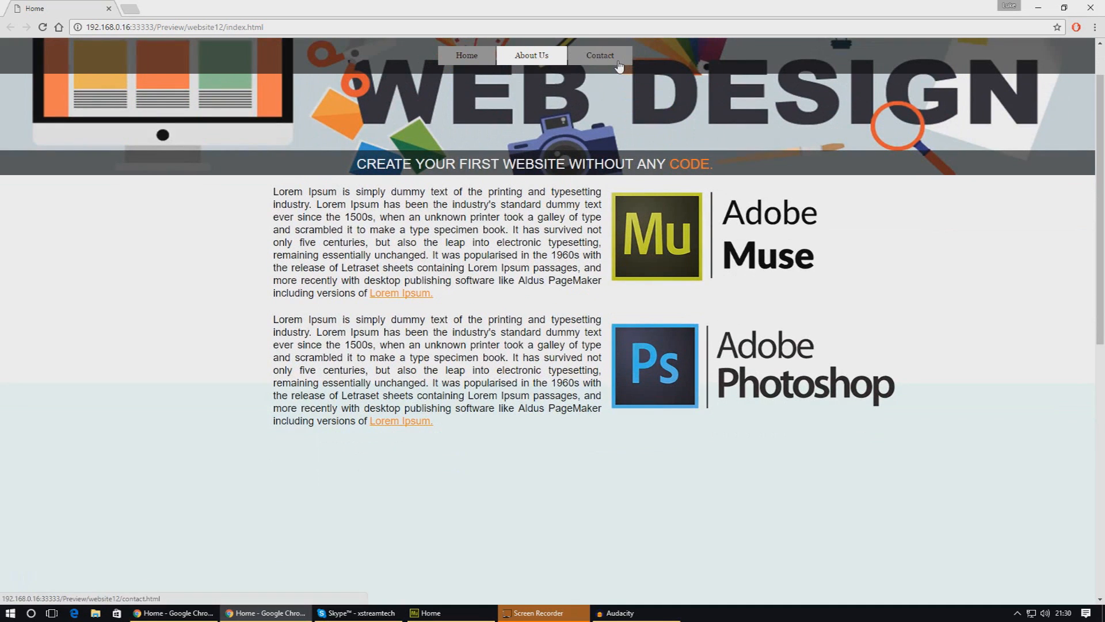
{"action": "mouse_move", "coordinate": [533, 297]}
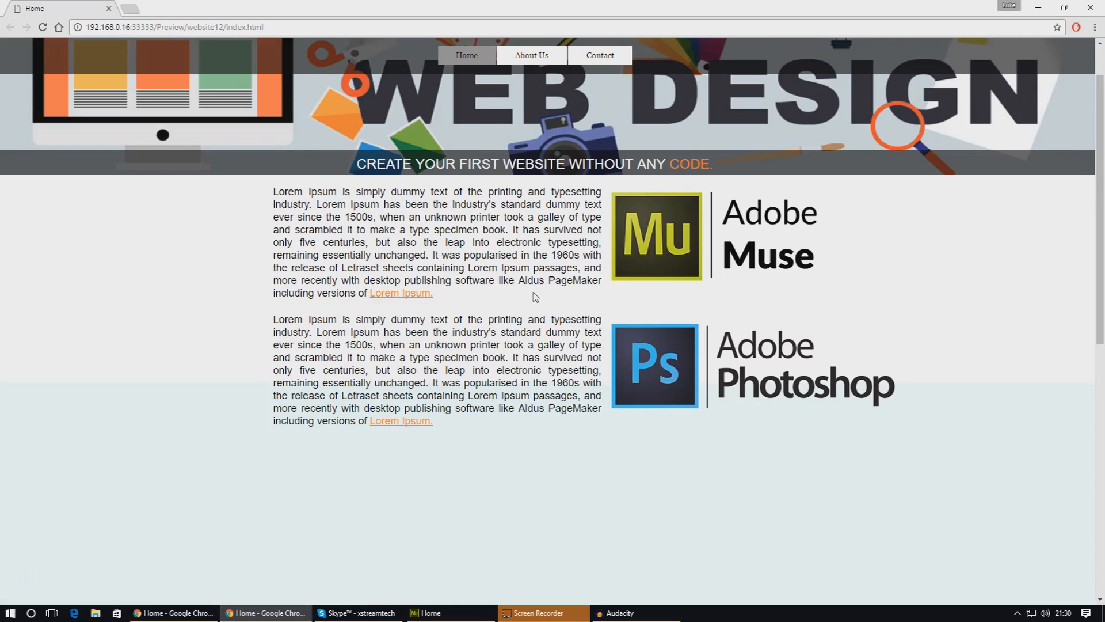
{"action": "scroll", "scroll_direction": "up", "scroll_amount": 3}
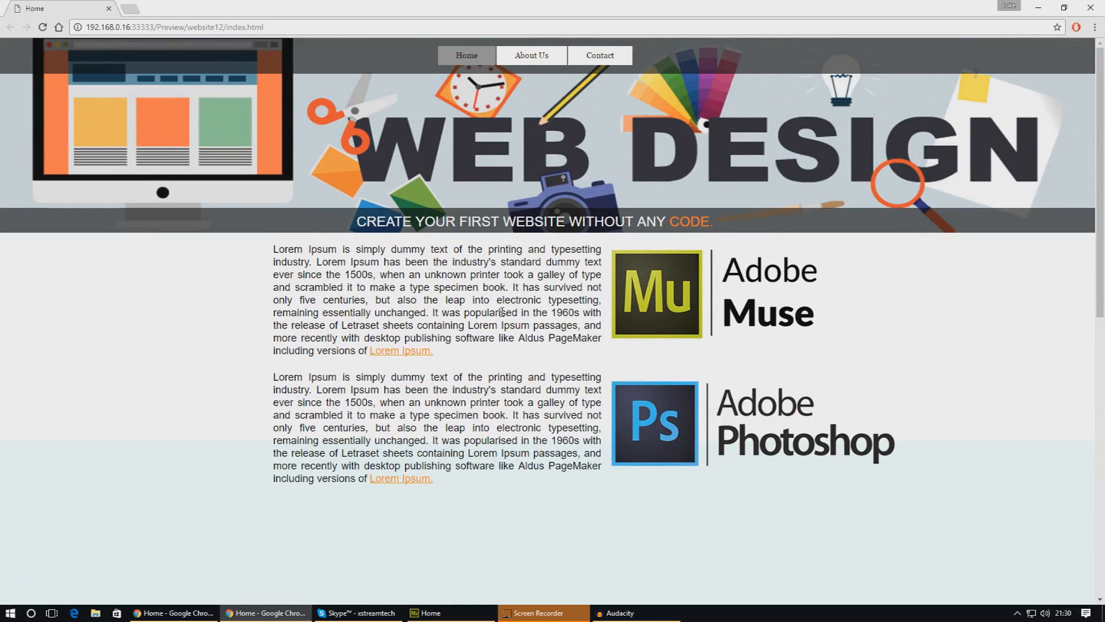